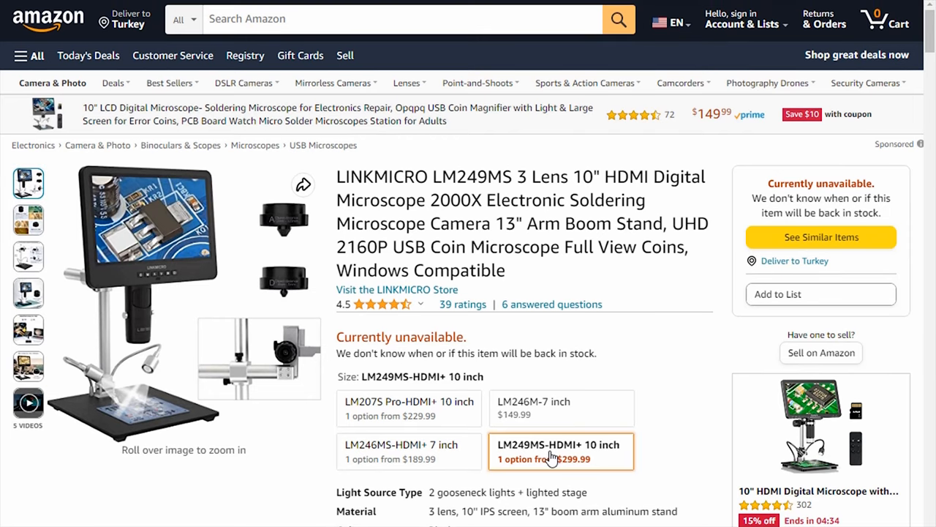
{"action": "mouse_move", "coordinate": [656, 377]}
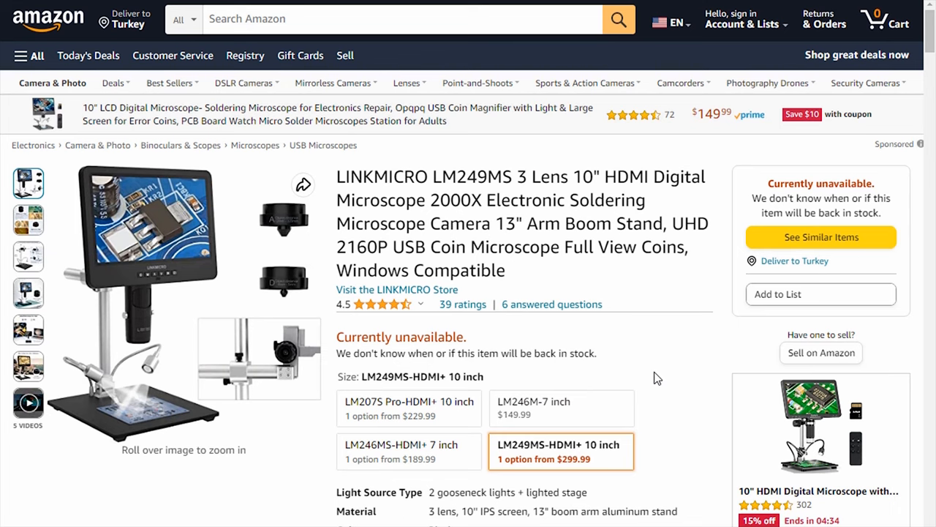
Step: Go to the LINKMICRO brand store from the microscope listing and browse down
{"action": "left_click", "coordinate": [398, 290]}
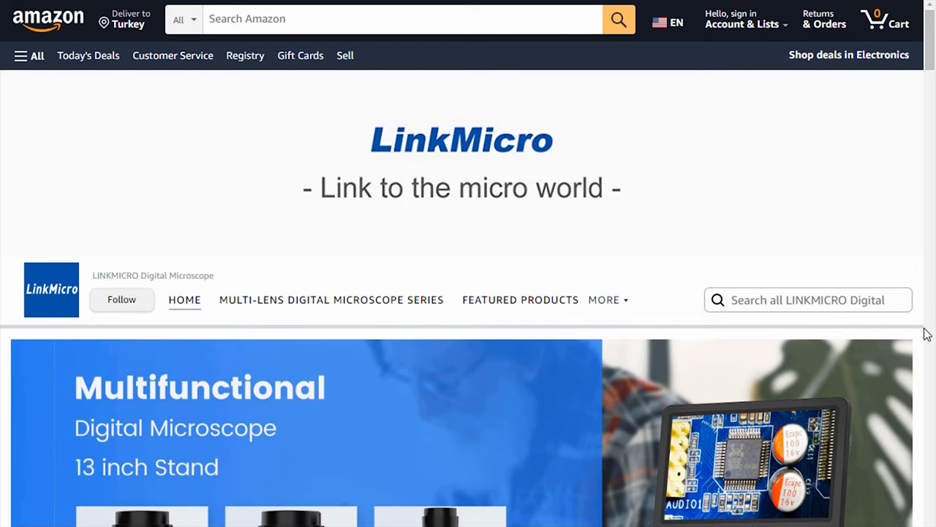
{"action": "scroll", "scroll_direction": "down", "scroll_amount": 3}
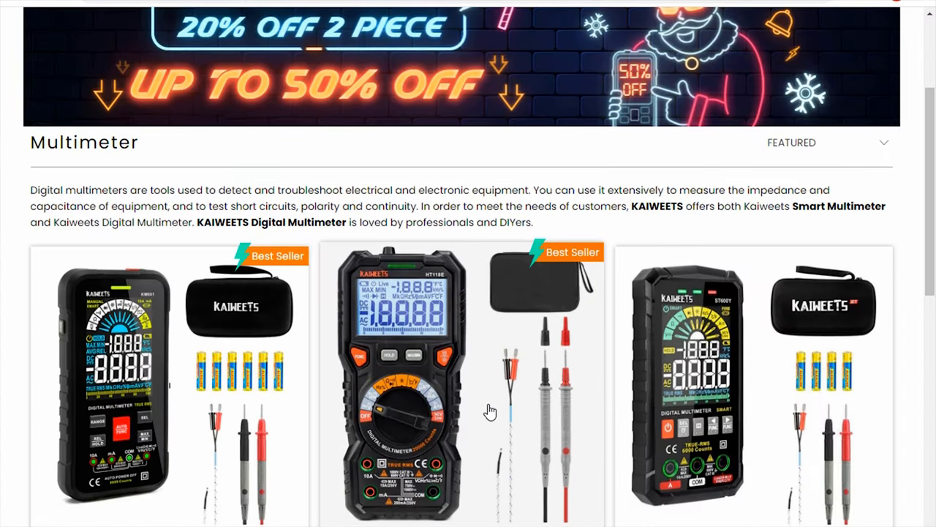
Step: Scroll down the KAIWEETS HT118E/A multimeter product page past the $47.99 price and features
{"action": "scroll", "scroll_direction": "down", "scroll_amount": 3}
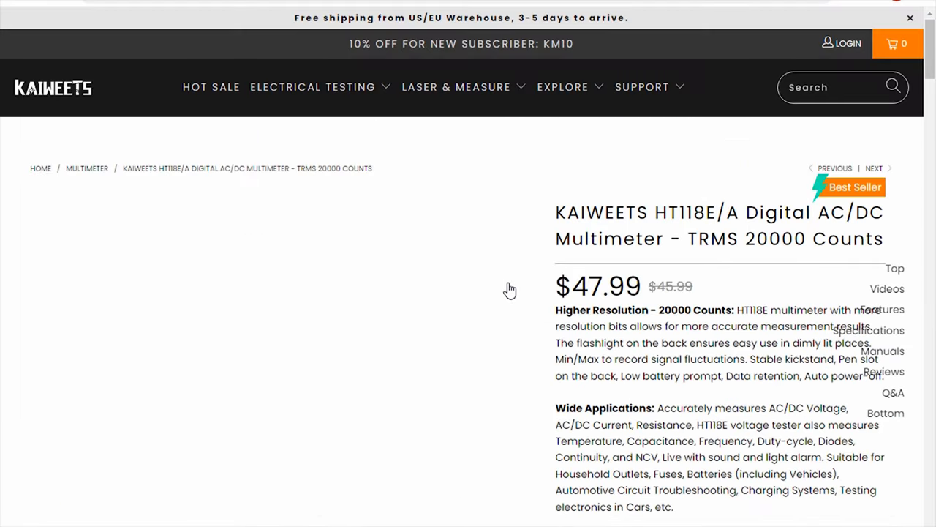
{"action": "scroll", "scroll_direction": "down", "scroll_amount": 3}
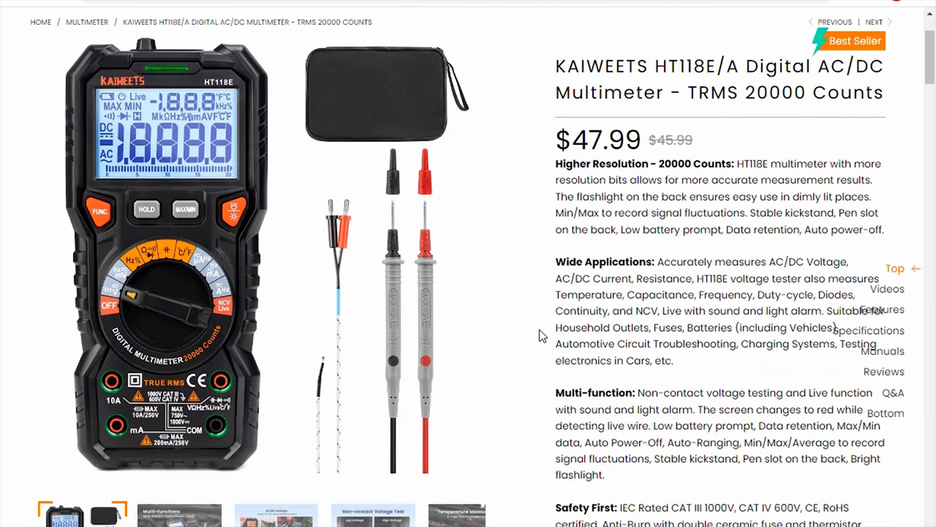